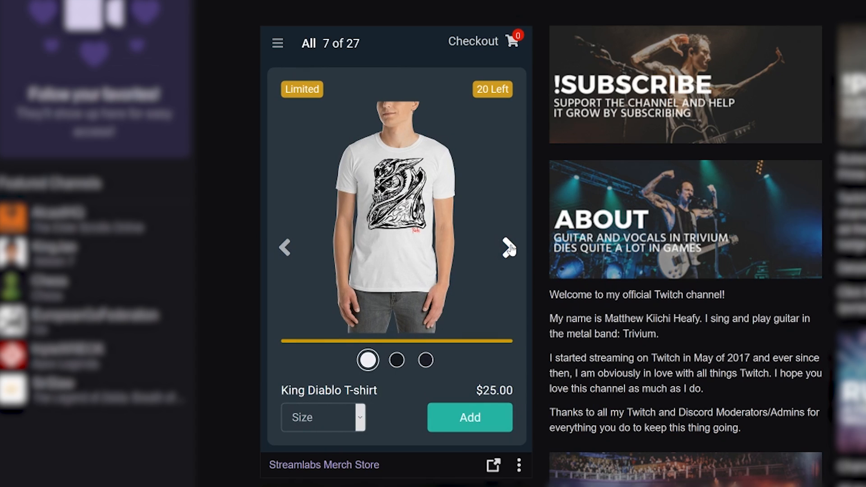
# Flip back and forth through the merch store panel's products, landing on the LIMITED EDITION Koi T-shirt
pyautogui.click(505, 247)
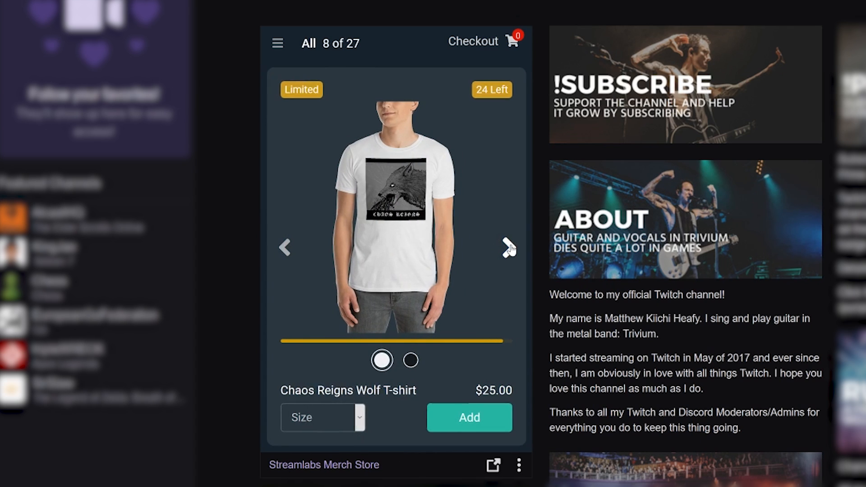
pyautogui.click(506, 247)
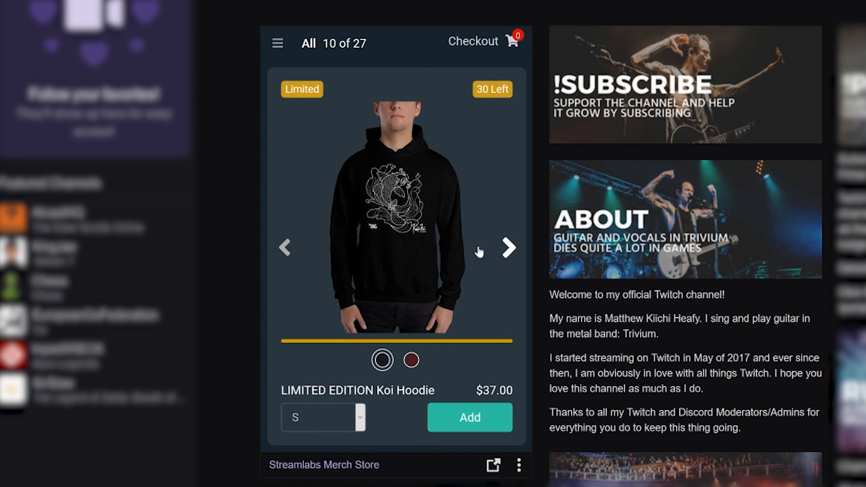
pyautogui.click(285, 247)
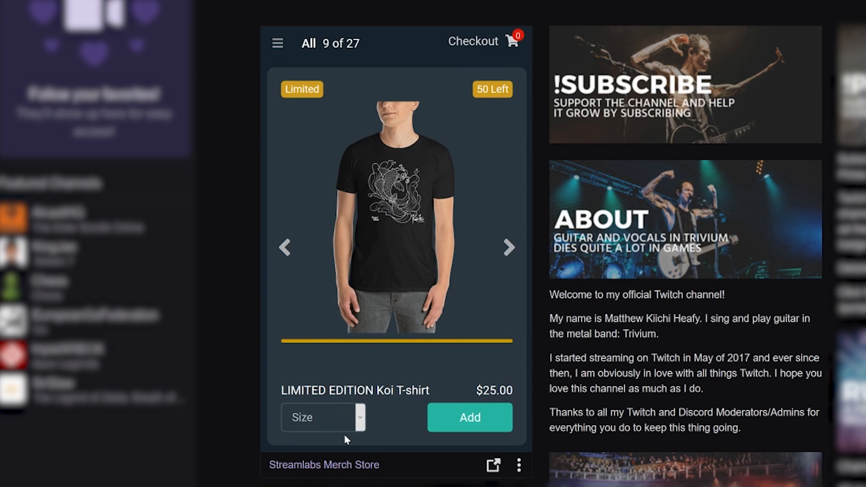
pyautogui.moveTo(382, 291)
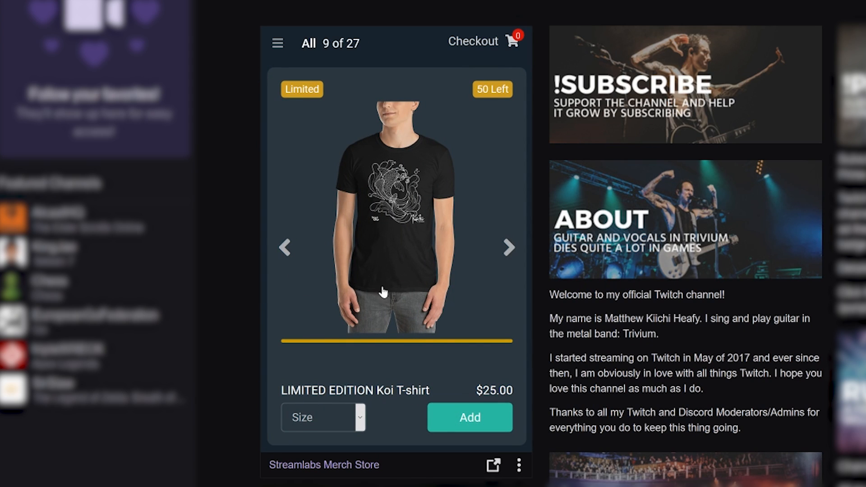
pyautogui.click(508, 247)
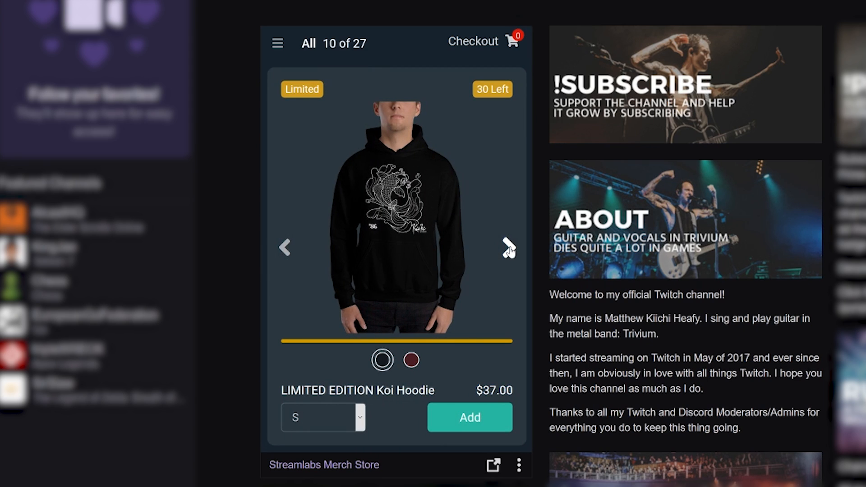
pyautogui.click(507, 247)
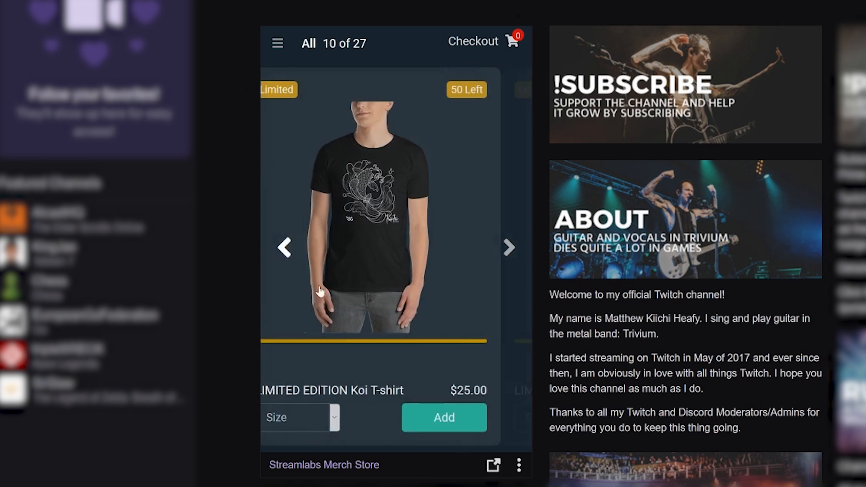
# Choose size S for the Koi T-shirt
pyautogui.click(302, 417)
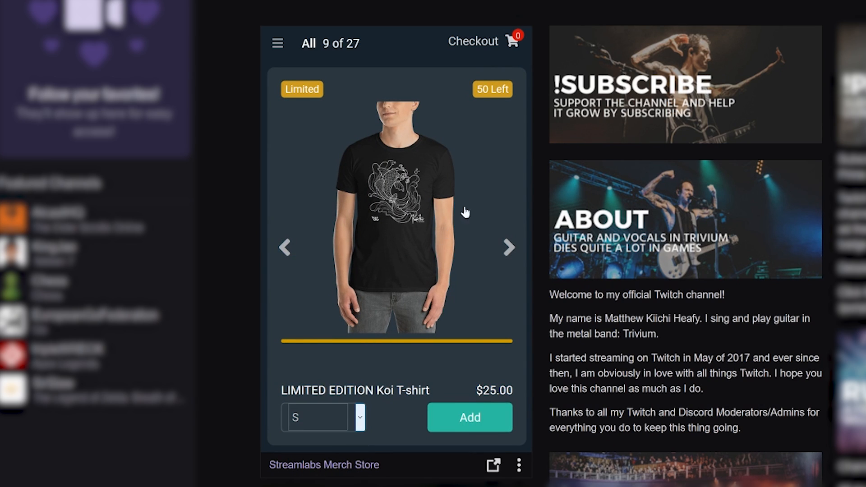
pyautogui.click(470, 417)
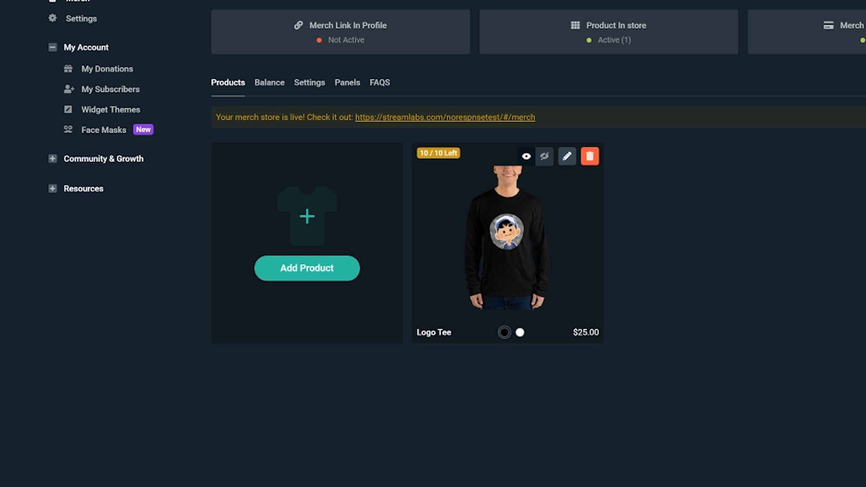
pyautogui.moveTo(578, 472)
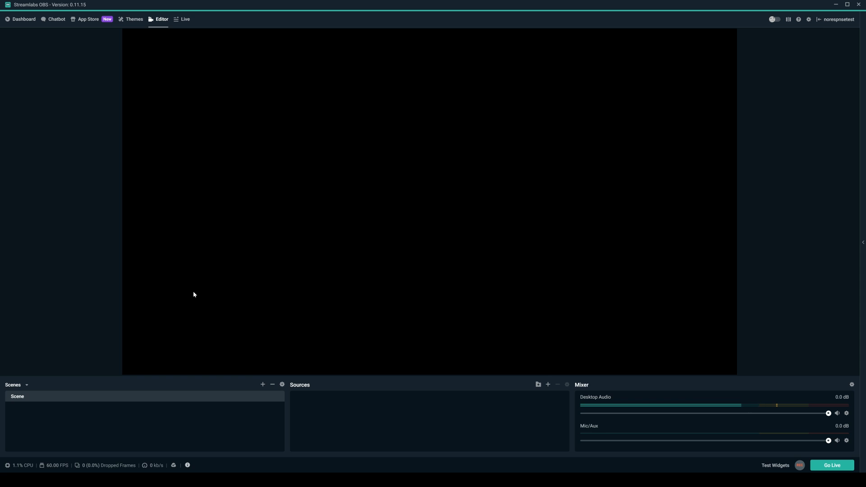
# Switch from the editor to the Dashboard and go to its Merch section
pyautogui.click(24, 19)
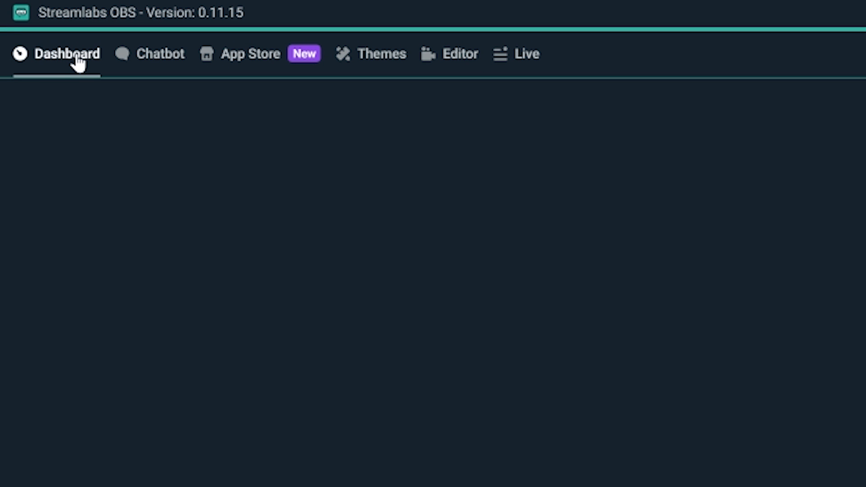
pyautogui.click(65, 53)
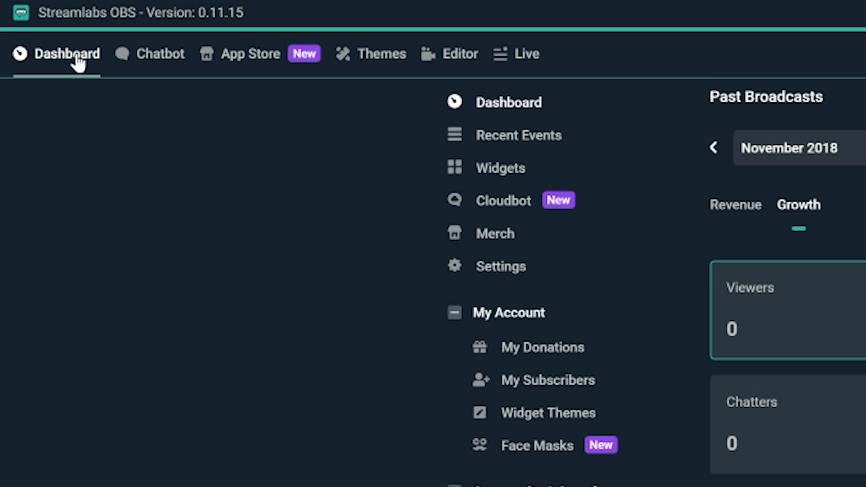
pyautogui.moveTo(497, 237)
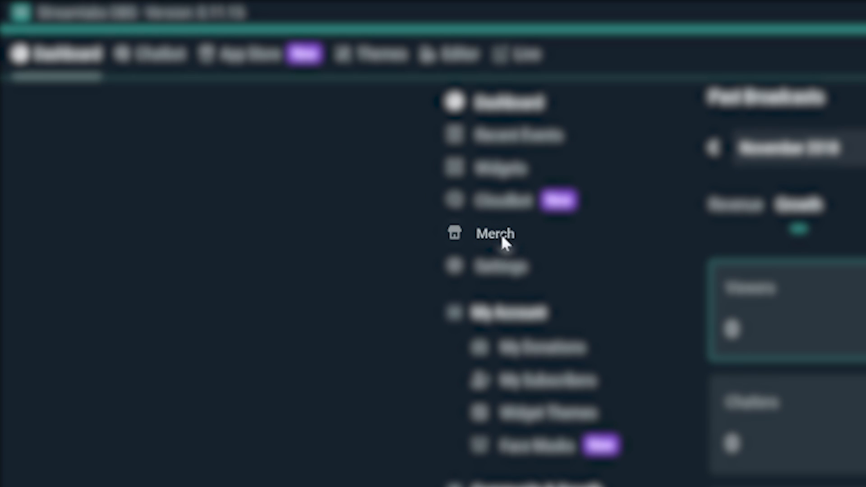
pyautogui.click(160, 78)
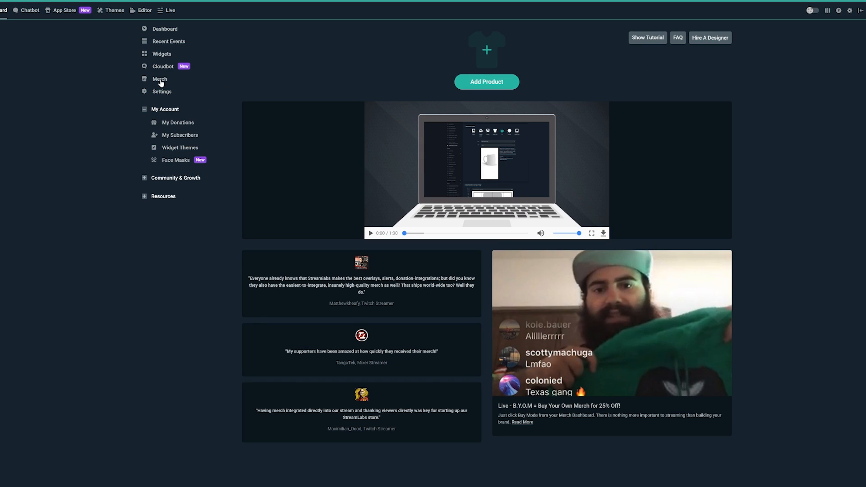
pyautogui.moveTo(488, 118)
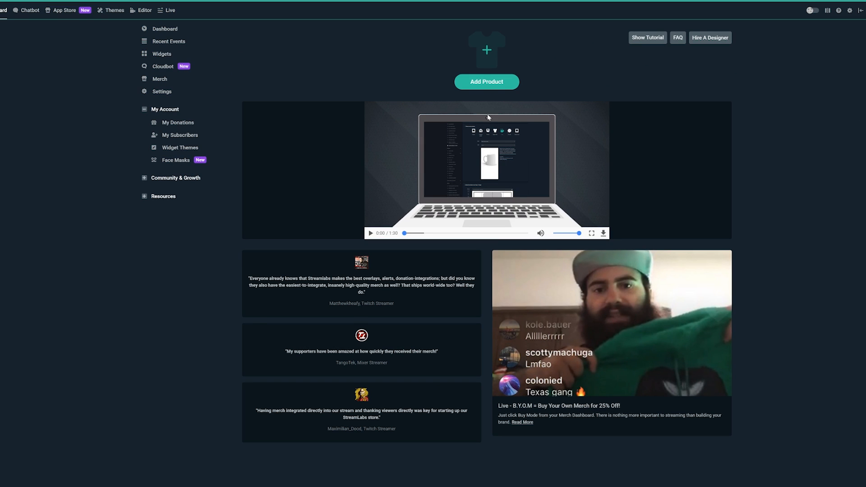
# Add a new Upper Wear long sleeve T-shirt product and make its colour black
pyautogui.click(486, 82)
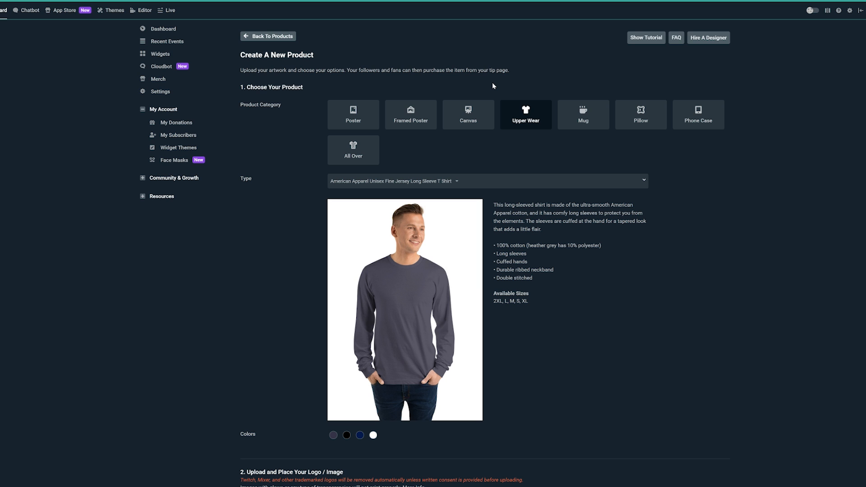
pyautogui.scroll(-3)
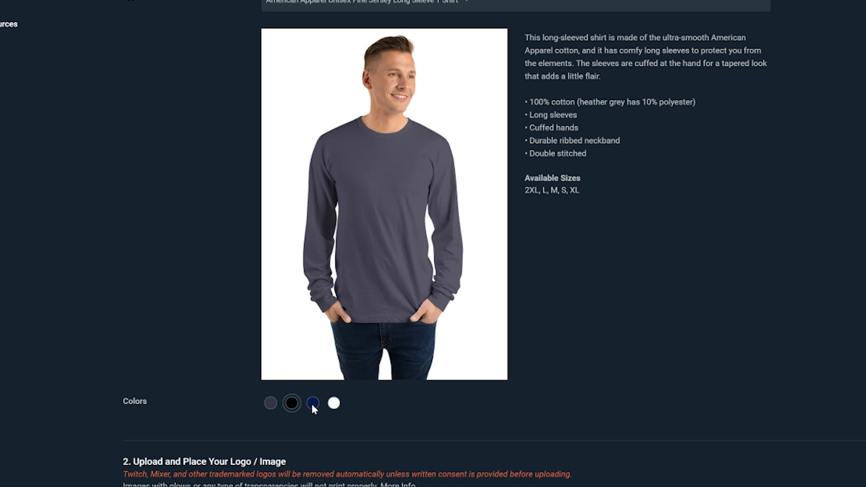
pyautogui.click(334, 402)
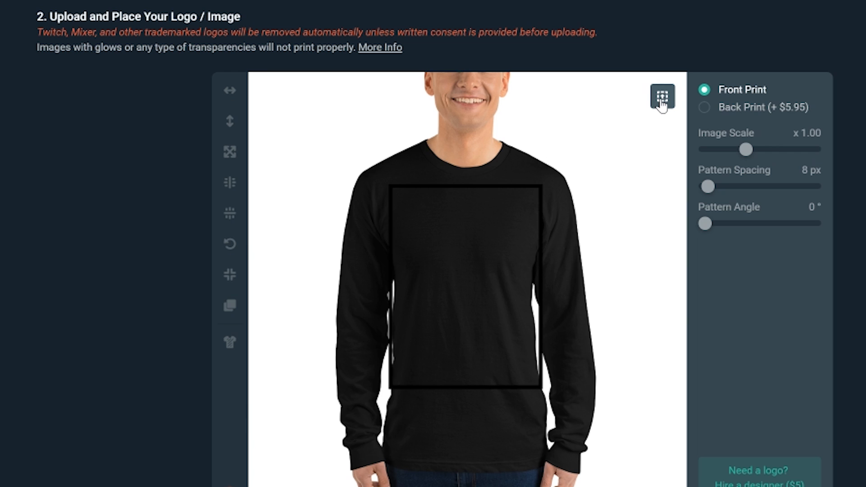
# Use NR.png from the media gallery as the front logo, scaled to 1.50
pyautogui.click(662, 95)
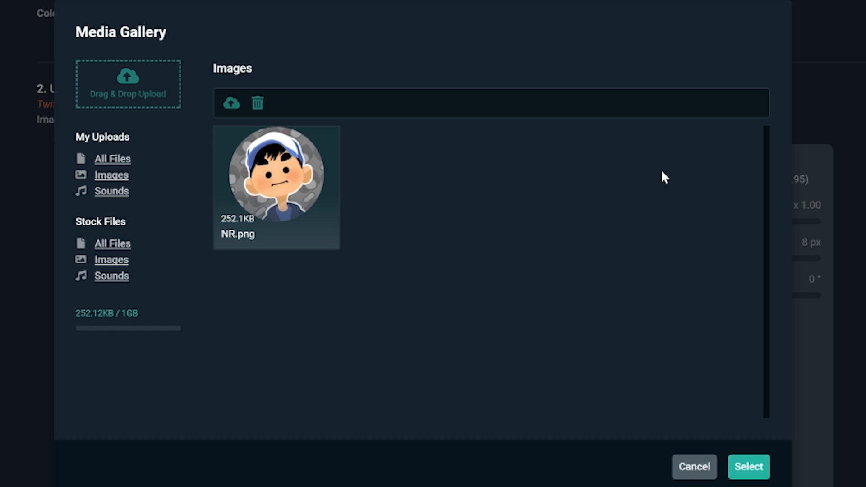
pyautogui.moveTo(656, 179)
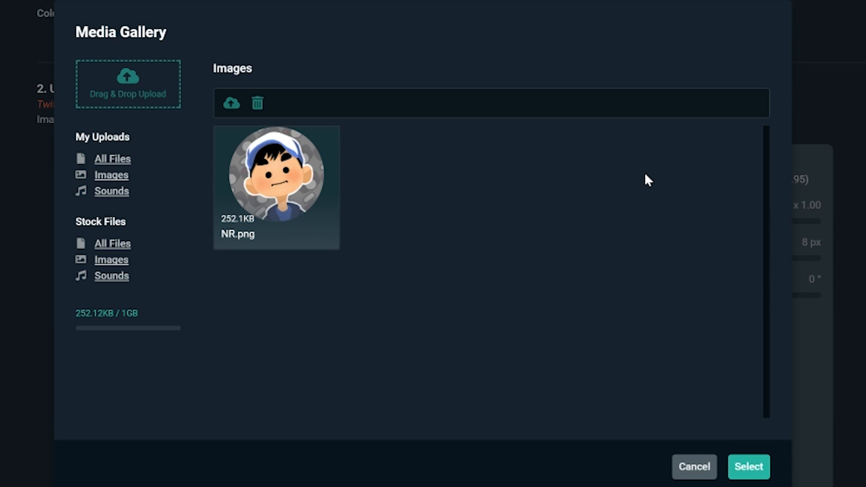
pyautogui.moveTo(678, 458)
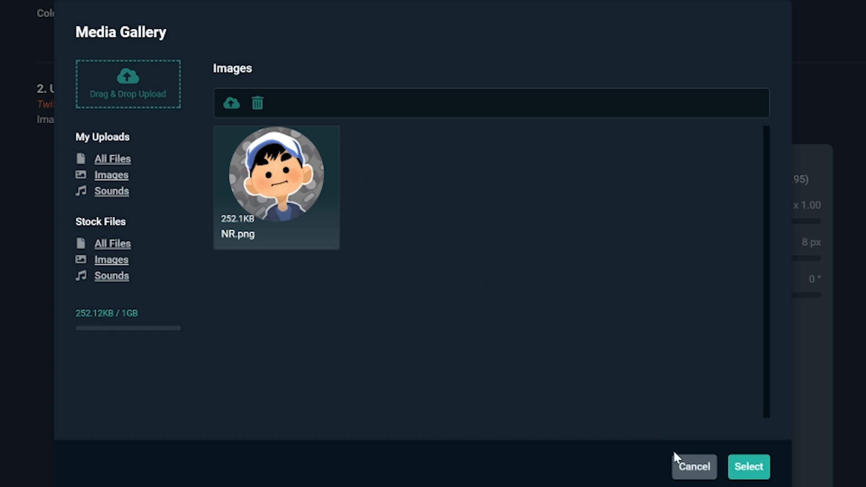
pyautogui.click(748, 467)
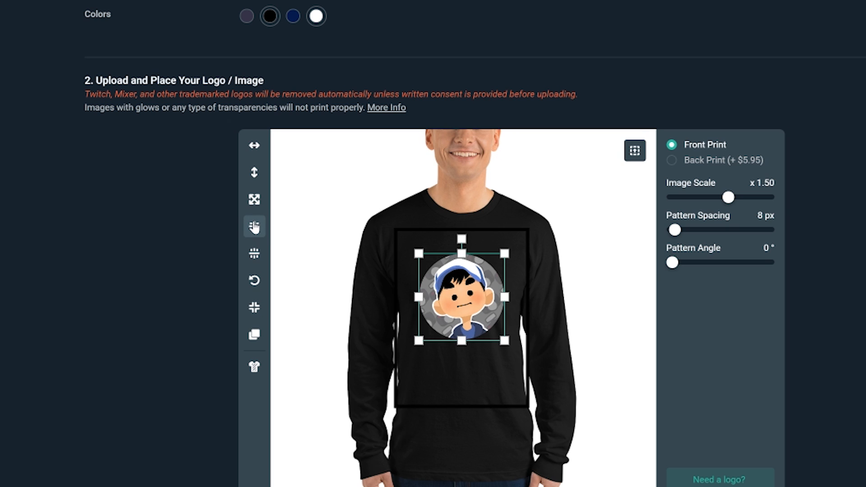
pyautogui.moveTo(169, 344)
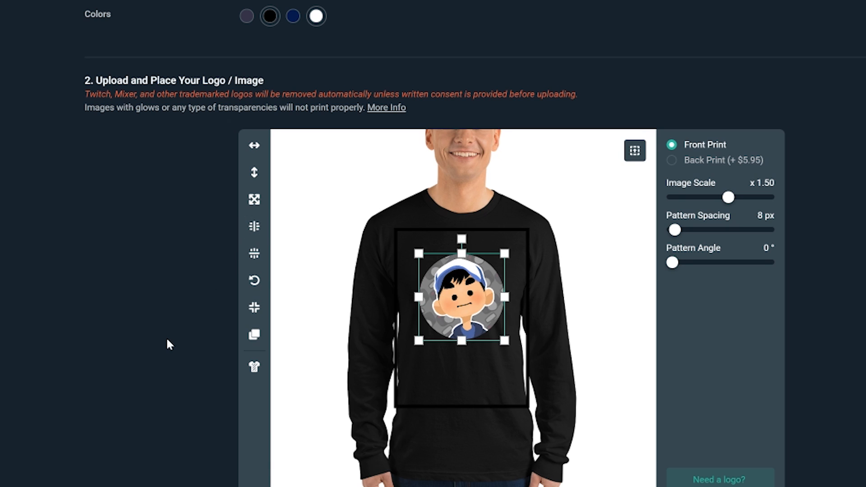
# Limit the edition to a quantity of 10, name it 'Logo Tee' and price it at 25
pyautogui.scroll(-3)
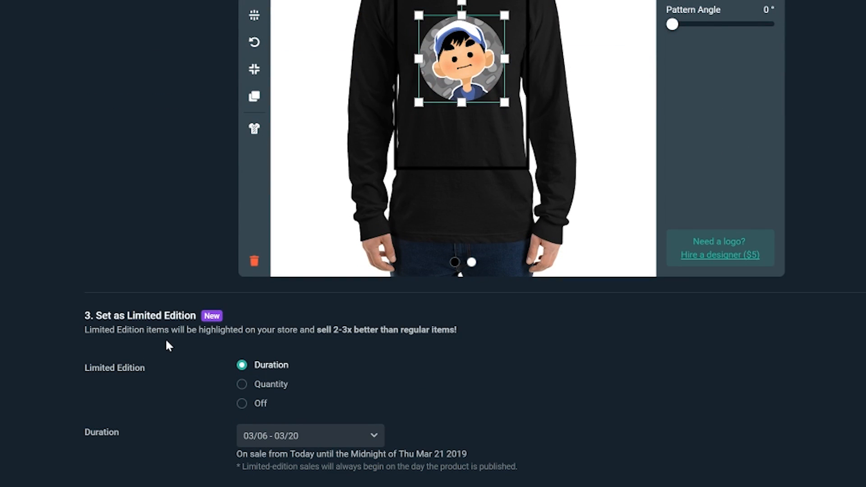
pyautogui.scroll(-3)
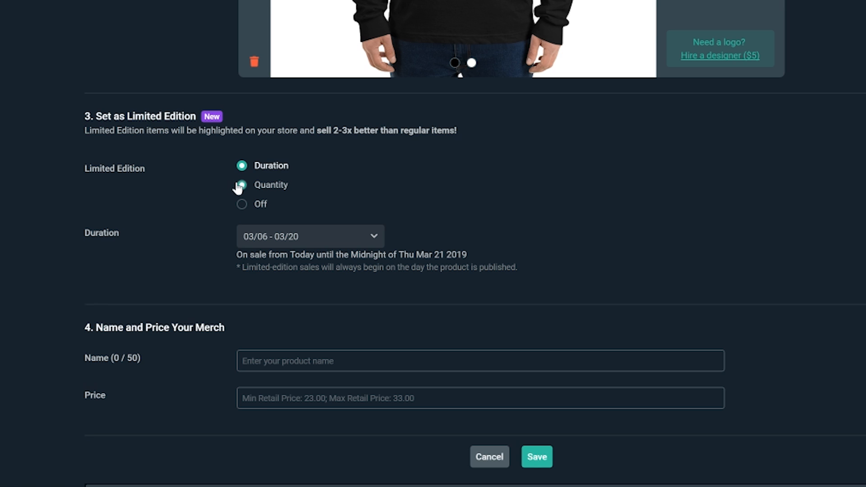
pyautogui.click(242, 184)
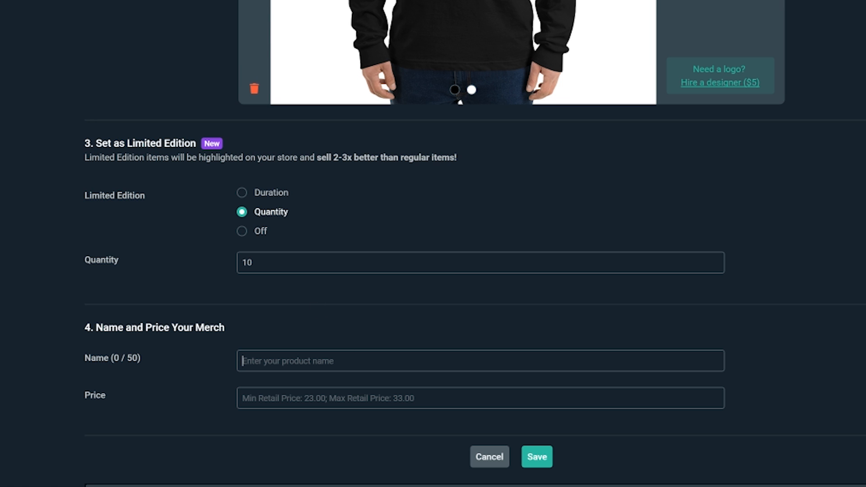
pyautogui.write('Log')
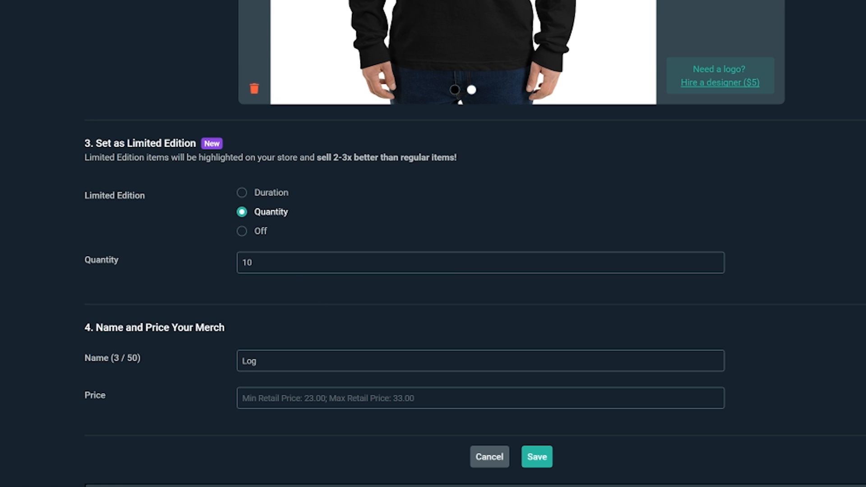
pyautogui.write('o Tee')
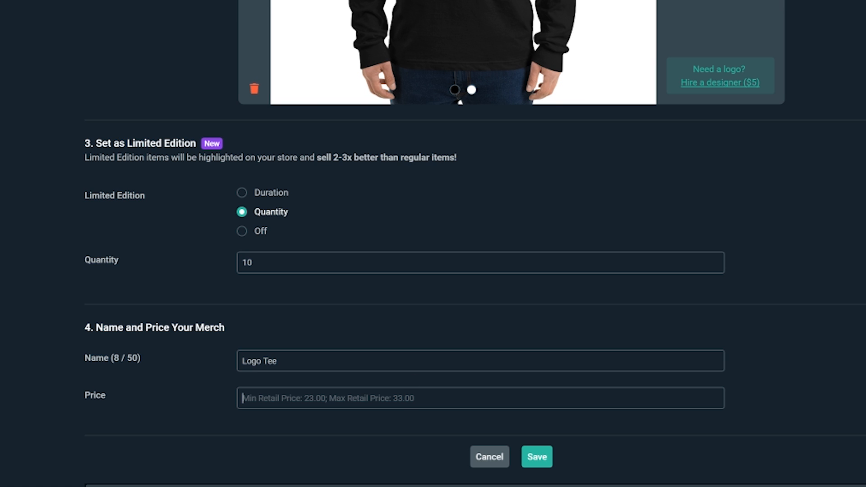
pyautogui.write('25')
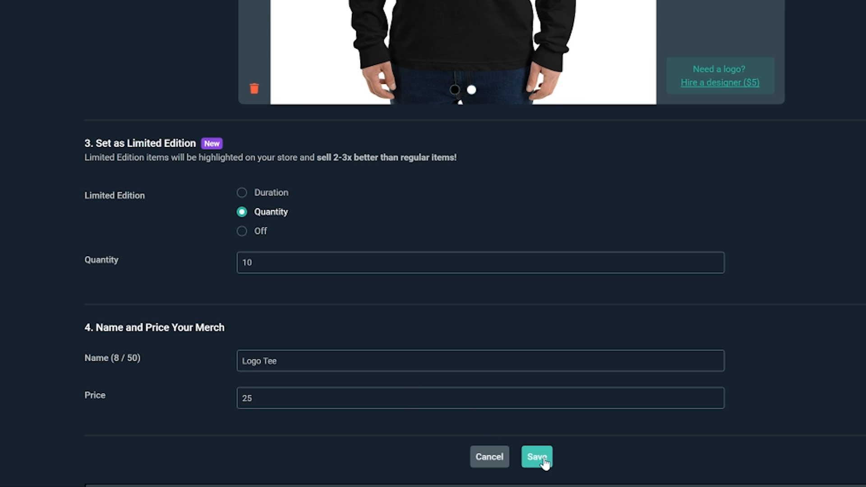
# Save the new Logo Tee product to the merch store
pyautogui.click(535, 456)
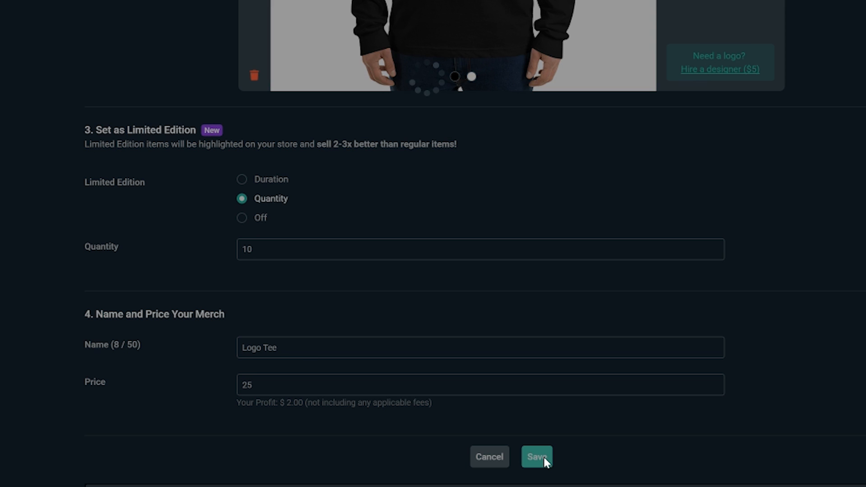
pyautogui.click(536, 456)
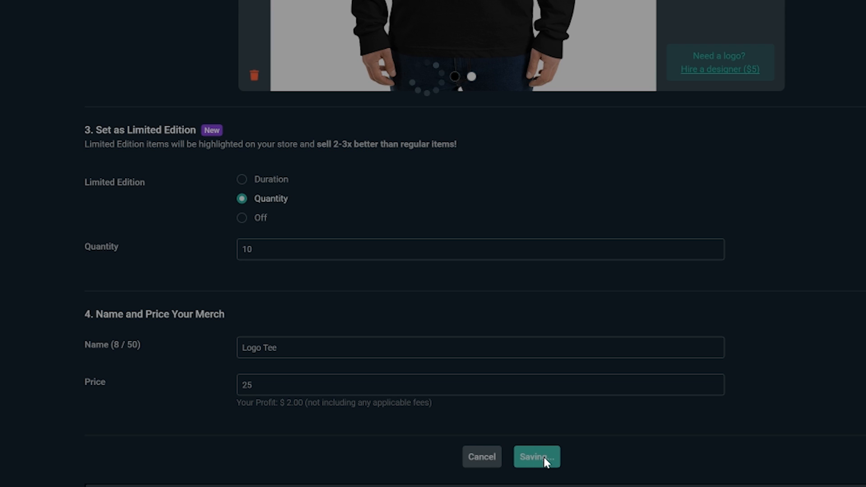
pyautogui.click(536, 457)
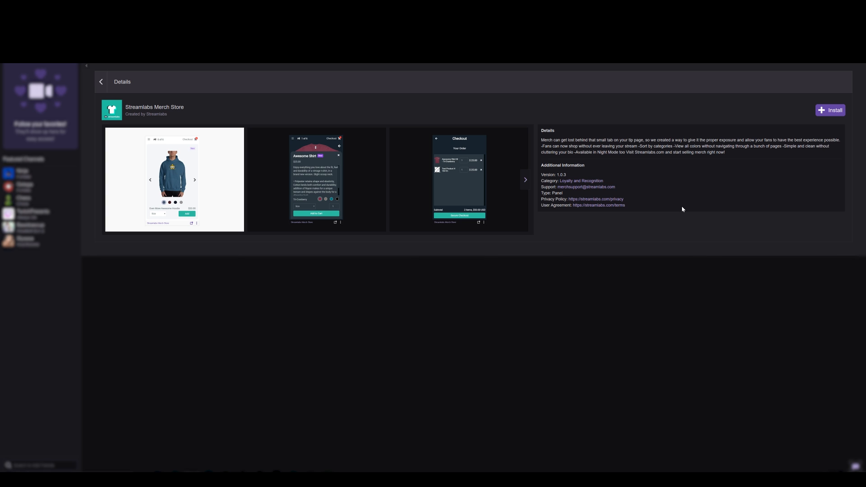
pyautogui.moveTo(722, 166)
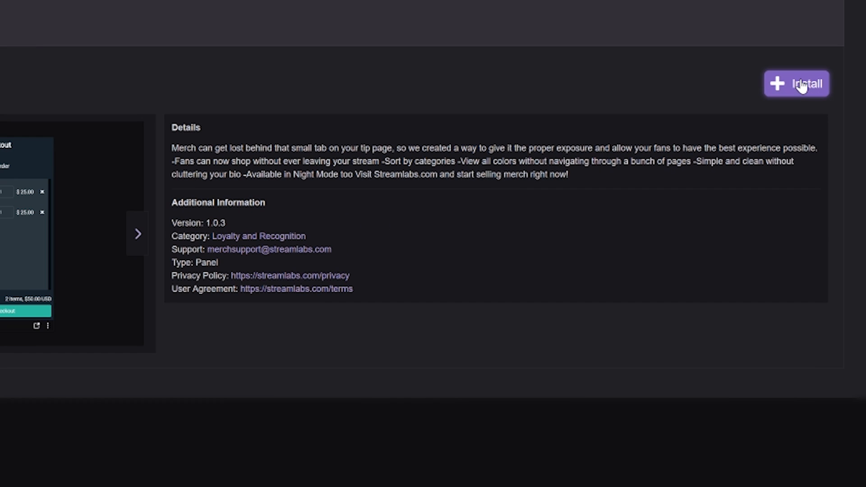
# Install the Streamlabs Merch Store extension from its details page
pyautogui.click(796, 83)
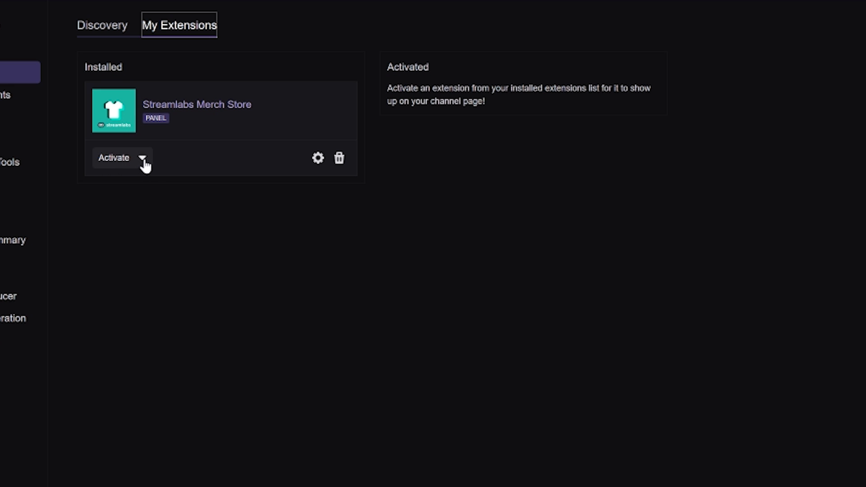
# Activate the extension on a panel slot, confirm, and go to the channel page
pyautogui.click(144, 157)
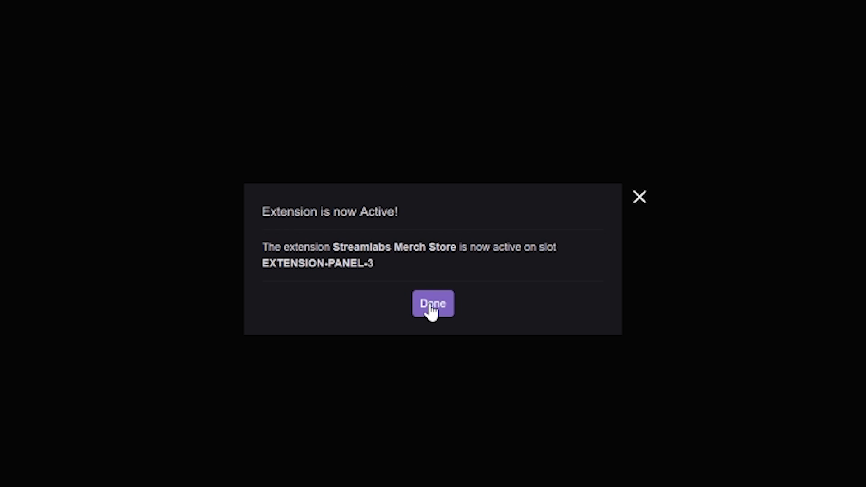
pyautogui.click(432, 304)
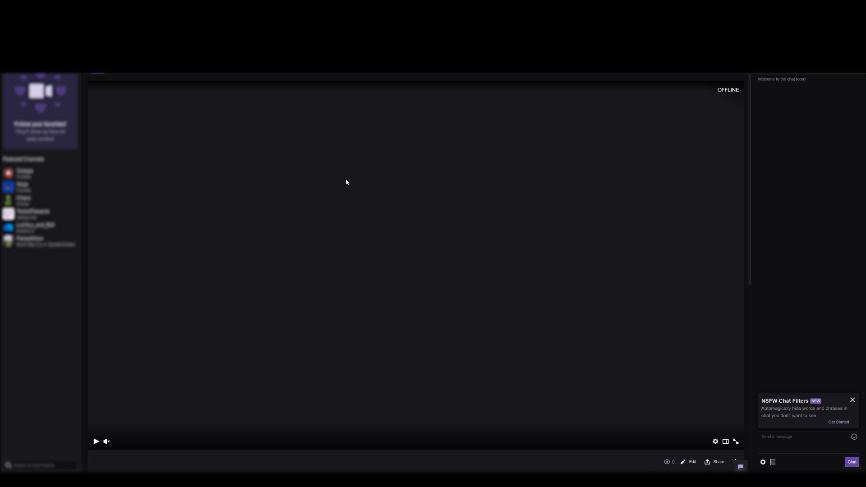
pyautogui.click(96, 441)
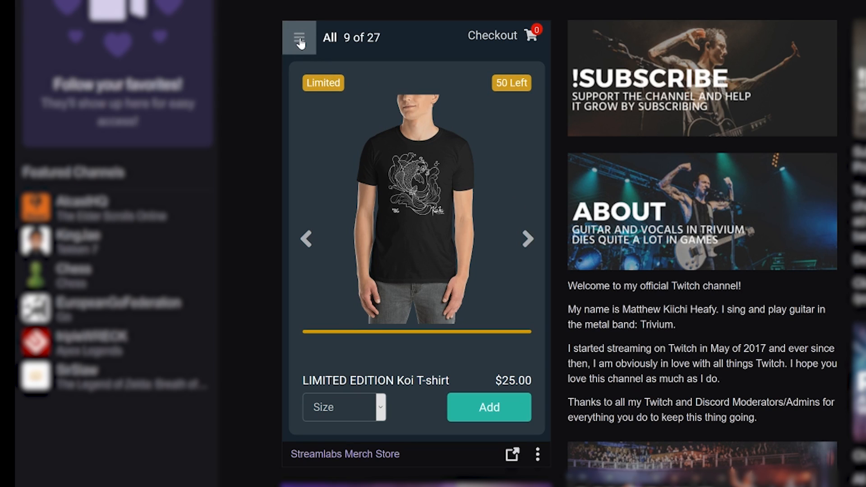
# Move to the Koi Hoodie, pick maroon in size M, and add it to the cart
pyautogui.click(299, 37)
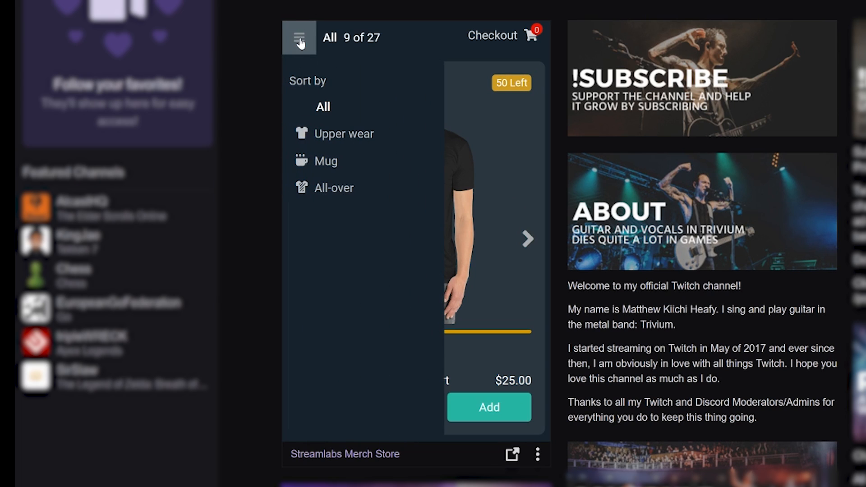
pyautogui.moveTo(343, 134)
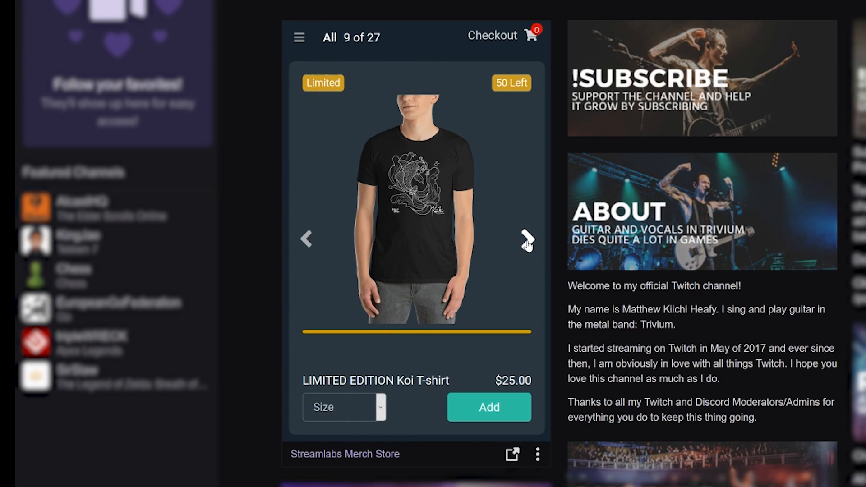
pyautogui.click(527, 239)
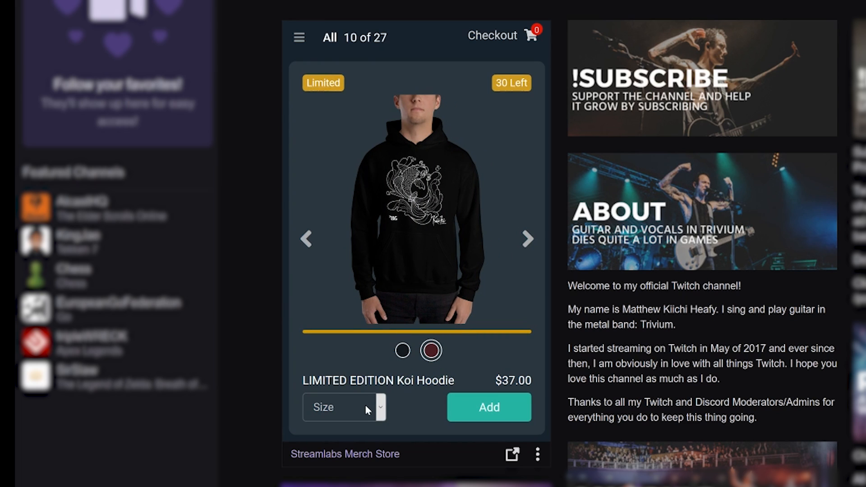
pyautogui.click(343, 407)
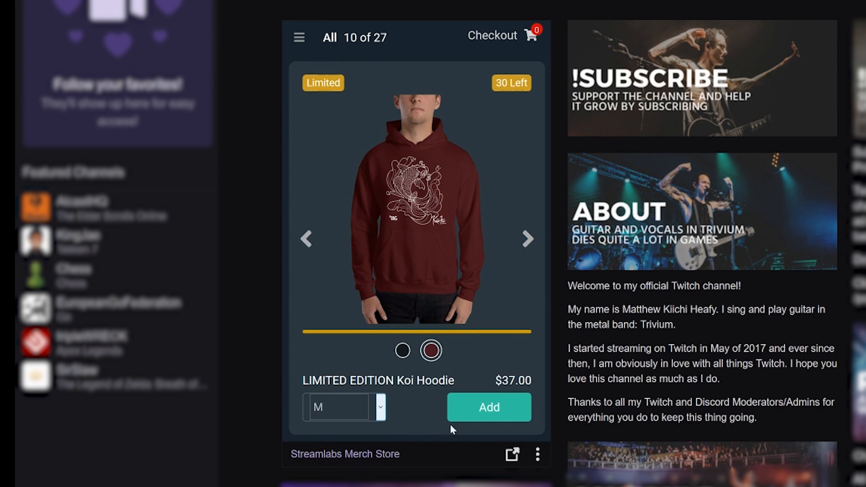
pyautogui.click(488, 407)
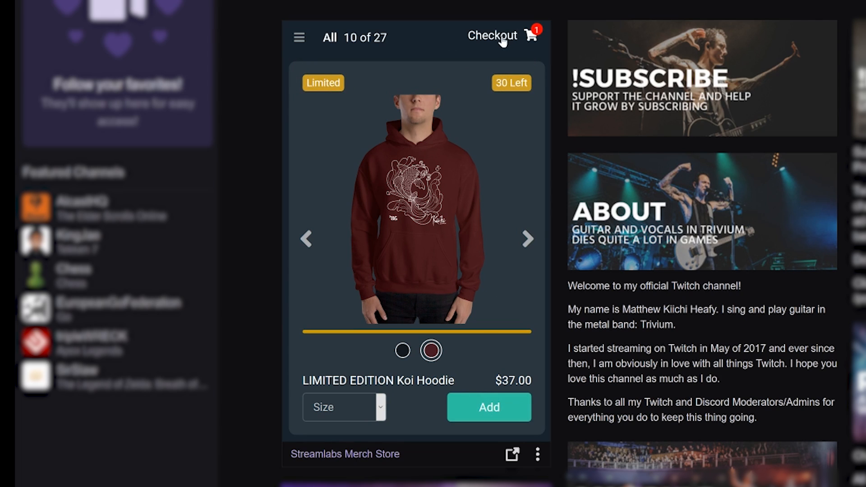
# Go to checkout and nudge the hoodie quantity up and back to 1, for a $37.00 subtotal
pyautogui.click(491, 35)
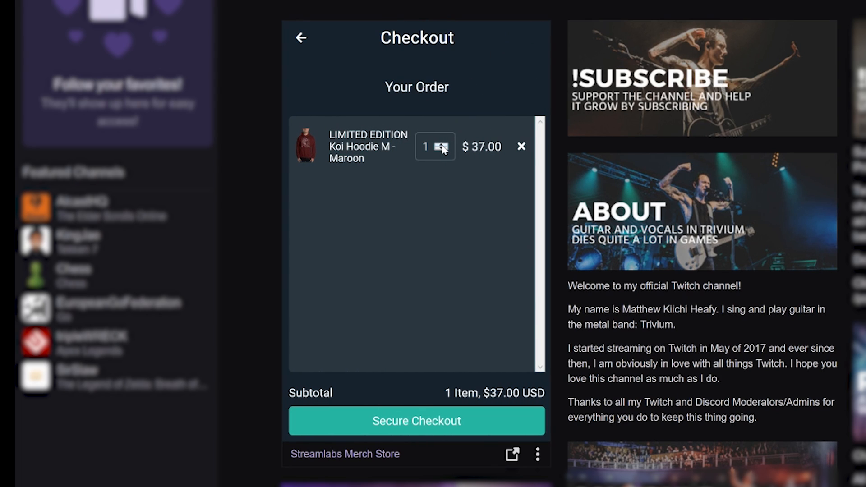
pyautogui.click(442, 146)
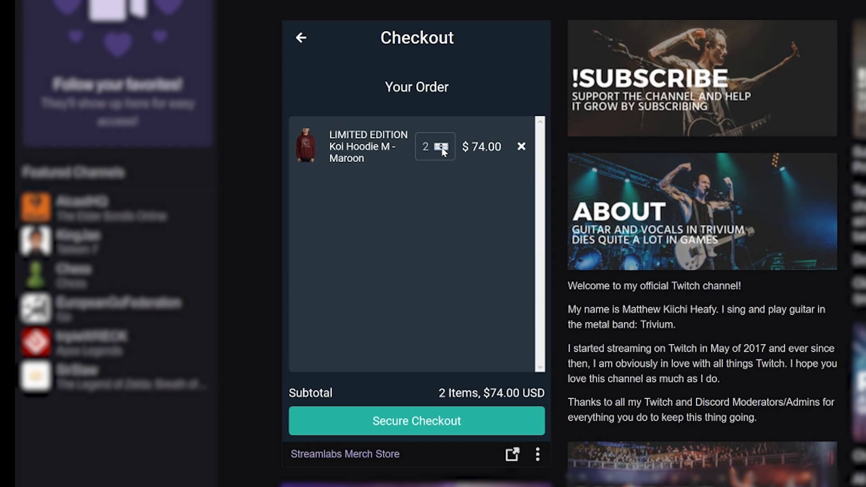
pyautogui.click(441, 151)
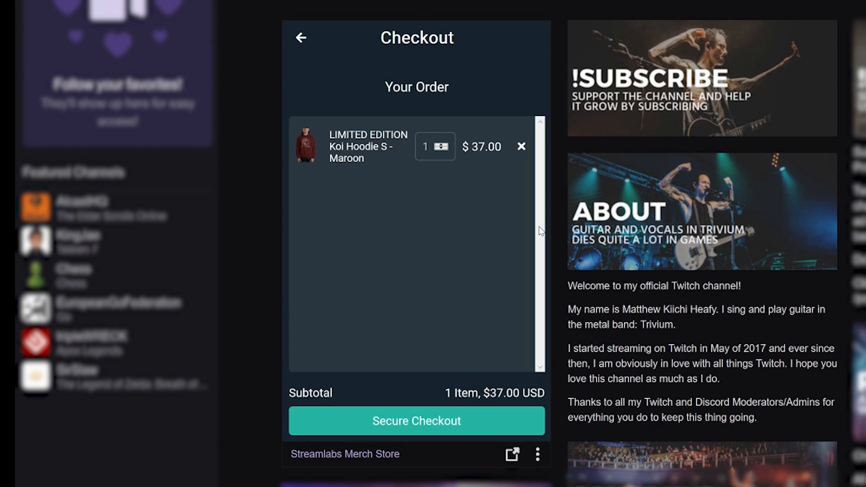
pyautogui.moveTo(467, 368)
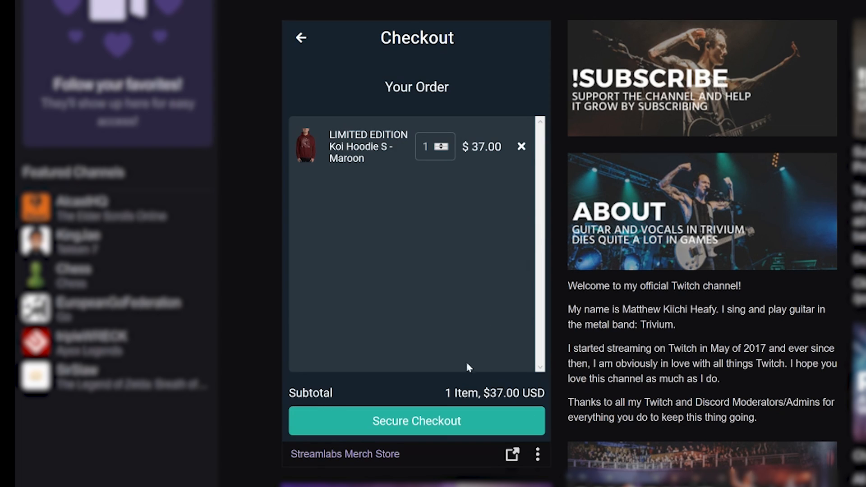